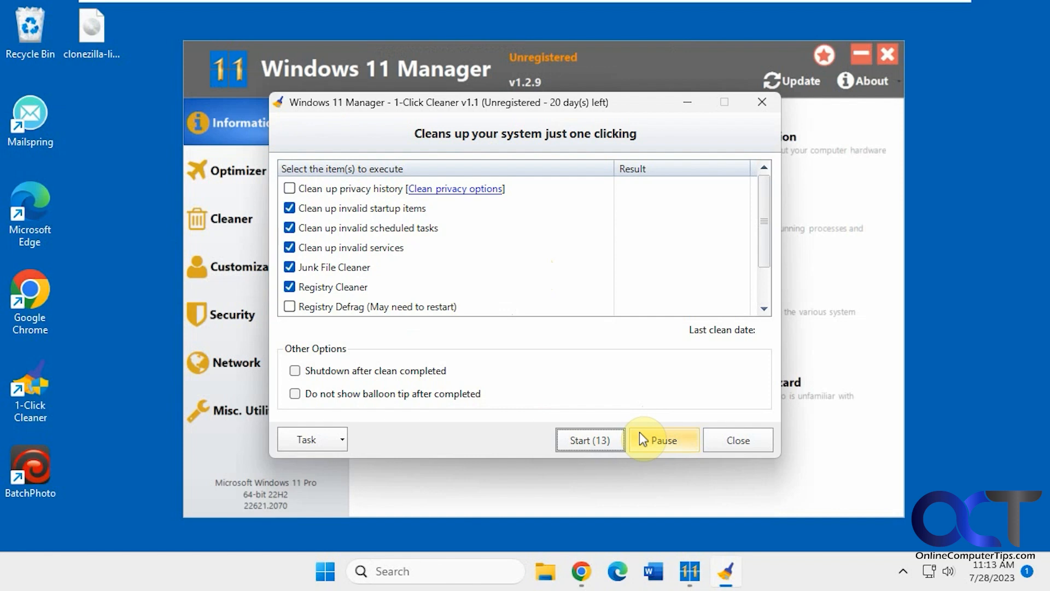
Dismiss the 1-Click Cleaner window and switch to the Cleaner section.
click(737, 440)
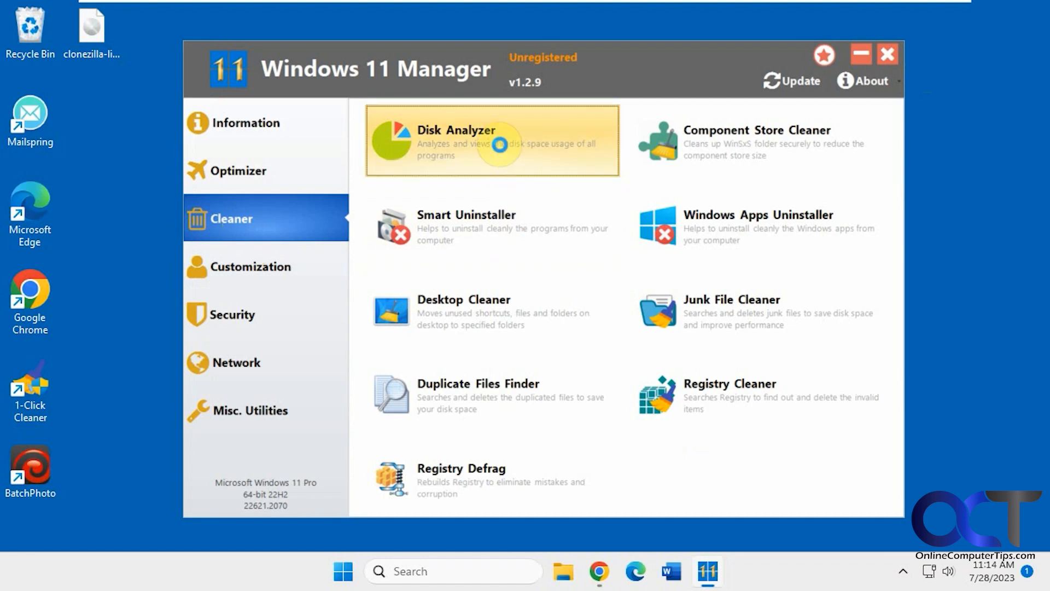
Launch Disk Analyzer from the Cleaner tools to examine disk space usage.
click(730, 300)
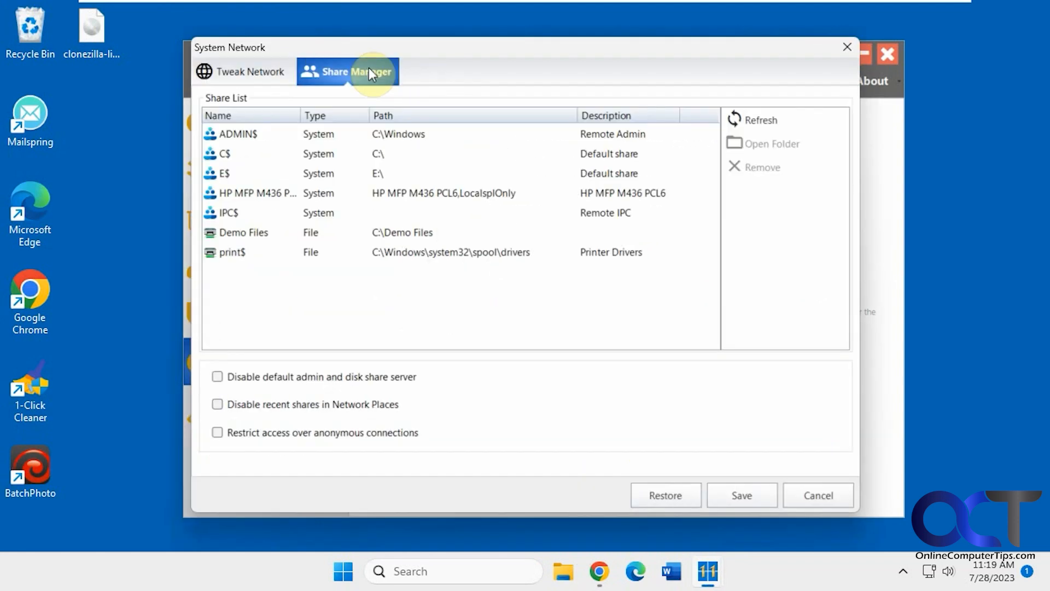
View the Share Manager list of shared folders, then launch URL Manager.
click(817, 495)
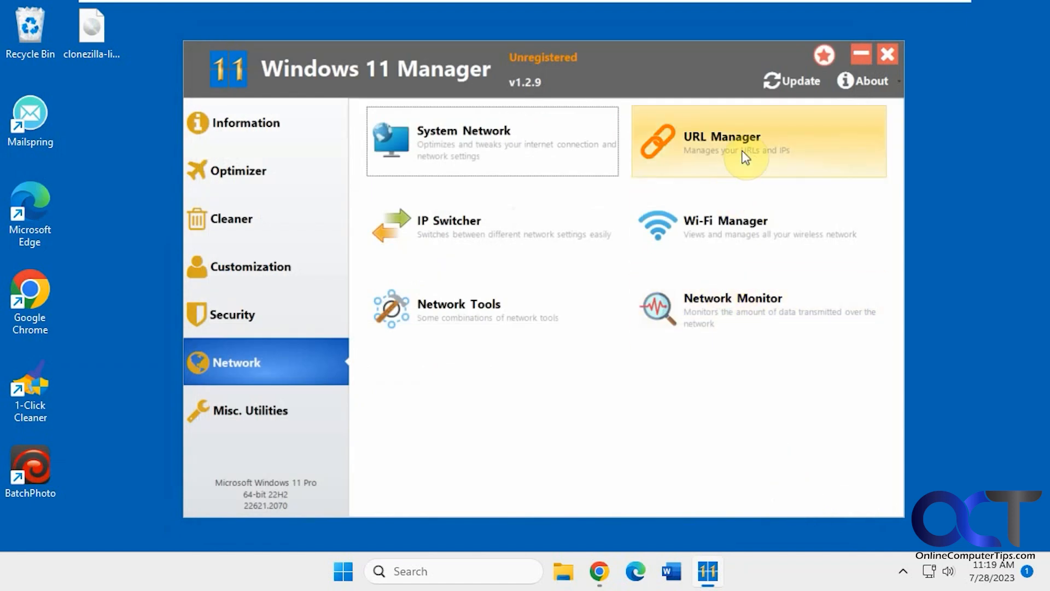
click(732, 297)
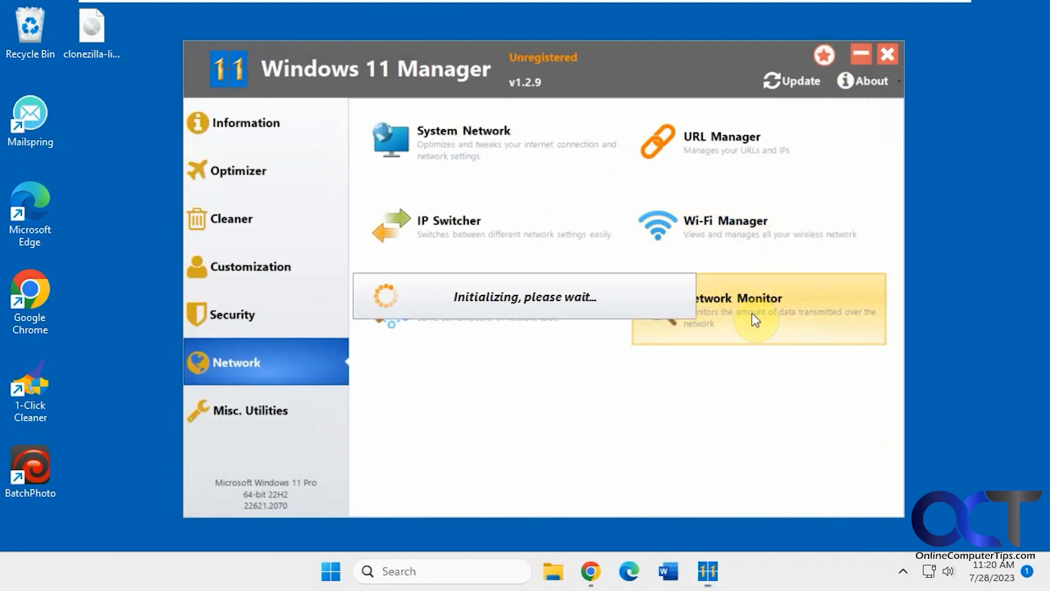